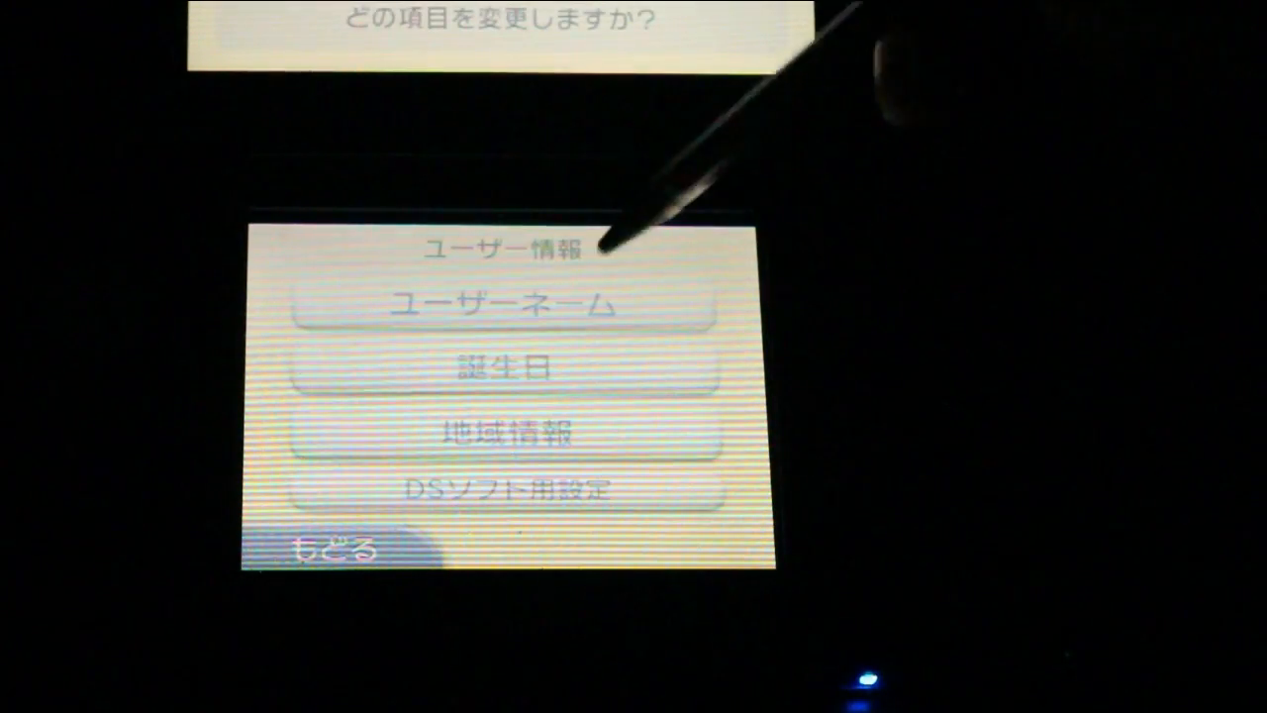
Step: Return from user info to その他の設定 page 2 showing マイクテスト
{"action": "left_click", "coordinate": [505, 305]}
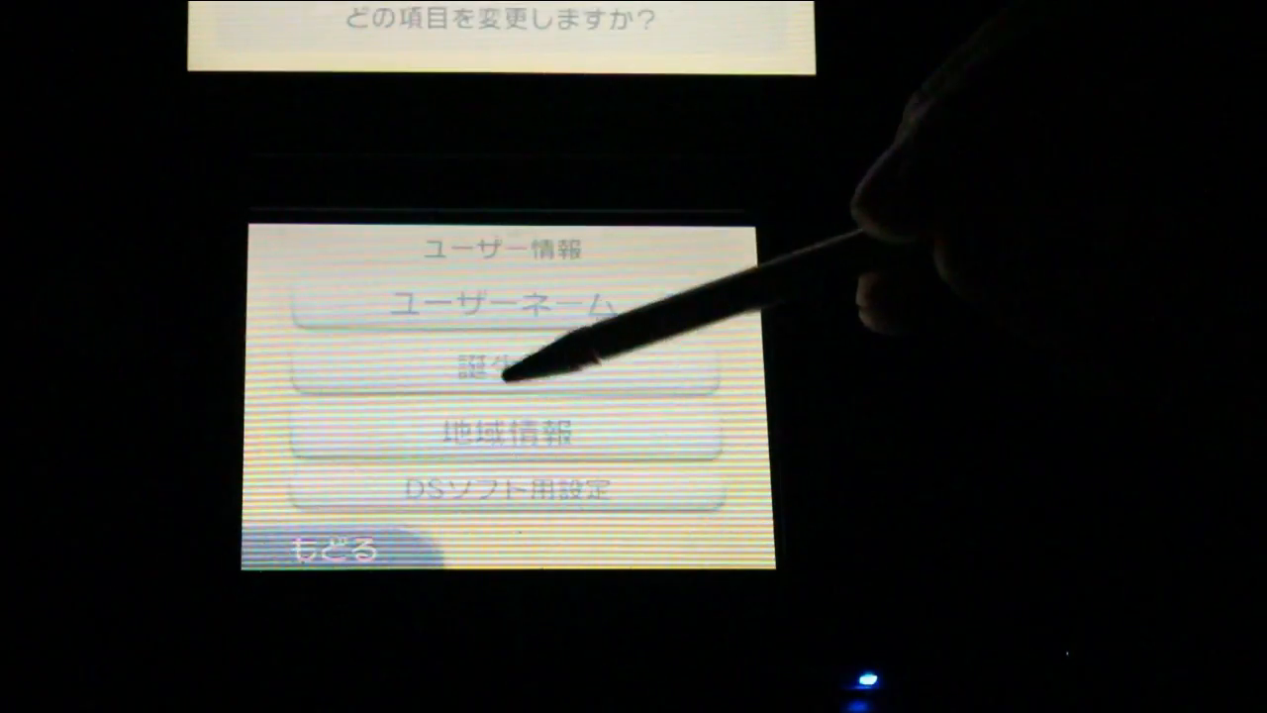
{"action": "left_click", "coordinate": [506, 435]}
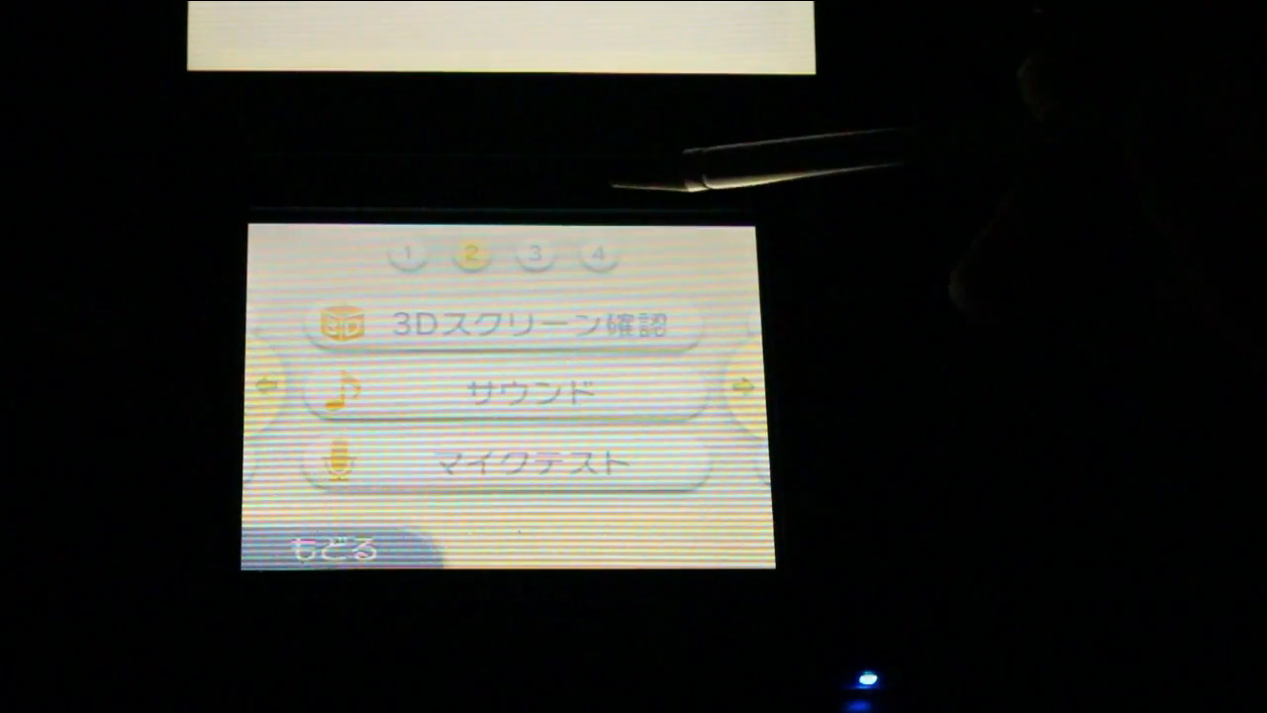
Step: Run and end the マイクテスト, then open インターネット設定 showing the wireless prompt
{"action": "left_click", "coordinate": [524, 463]}
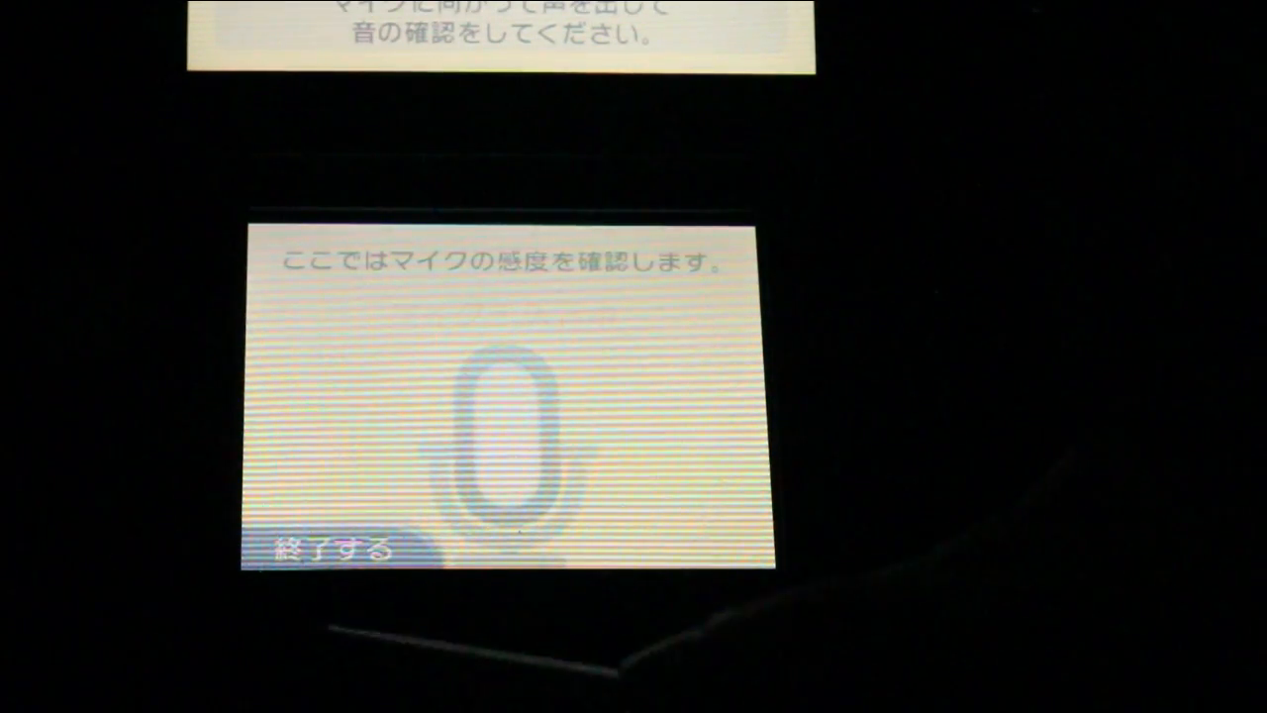
{"action": "left_click", "coordinate": [337, 551]}
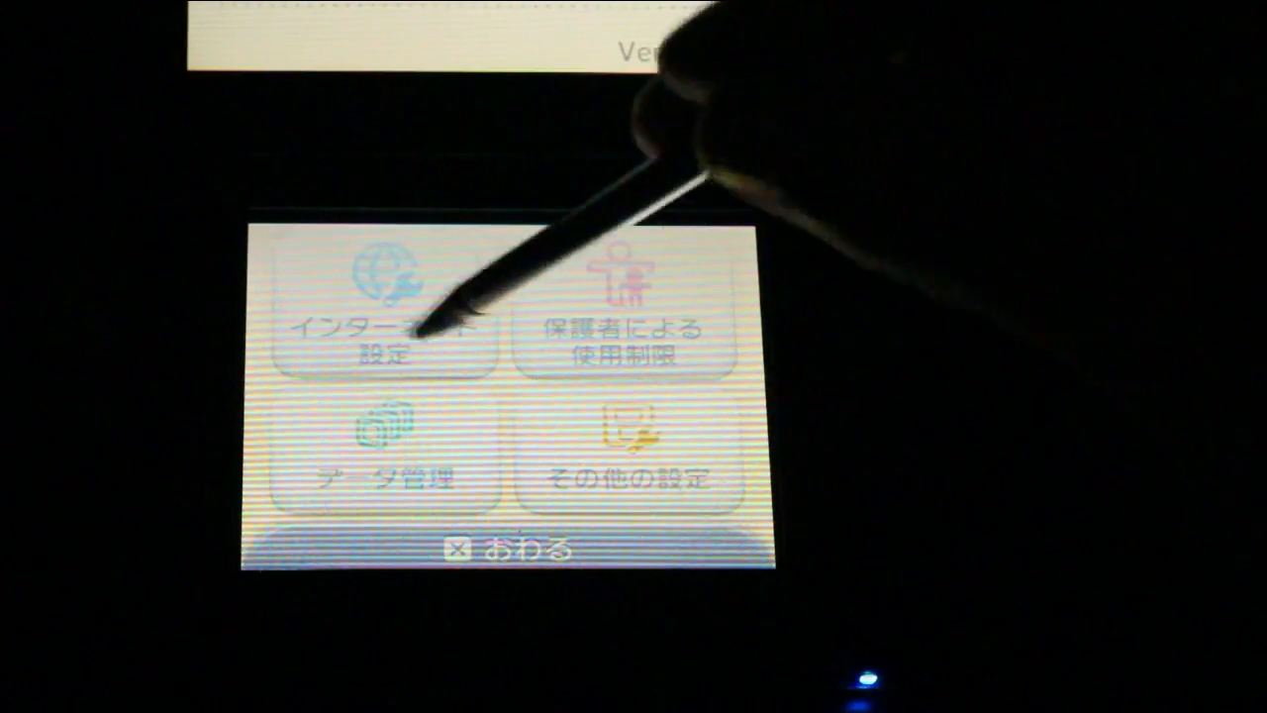
{"action": "left_click", "coordinate": [386, 307]}
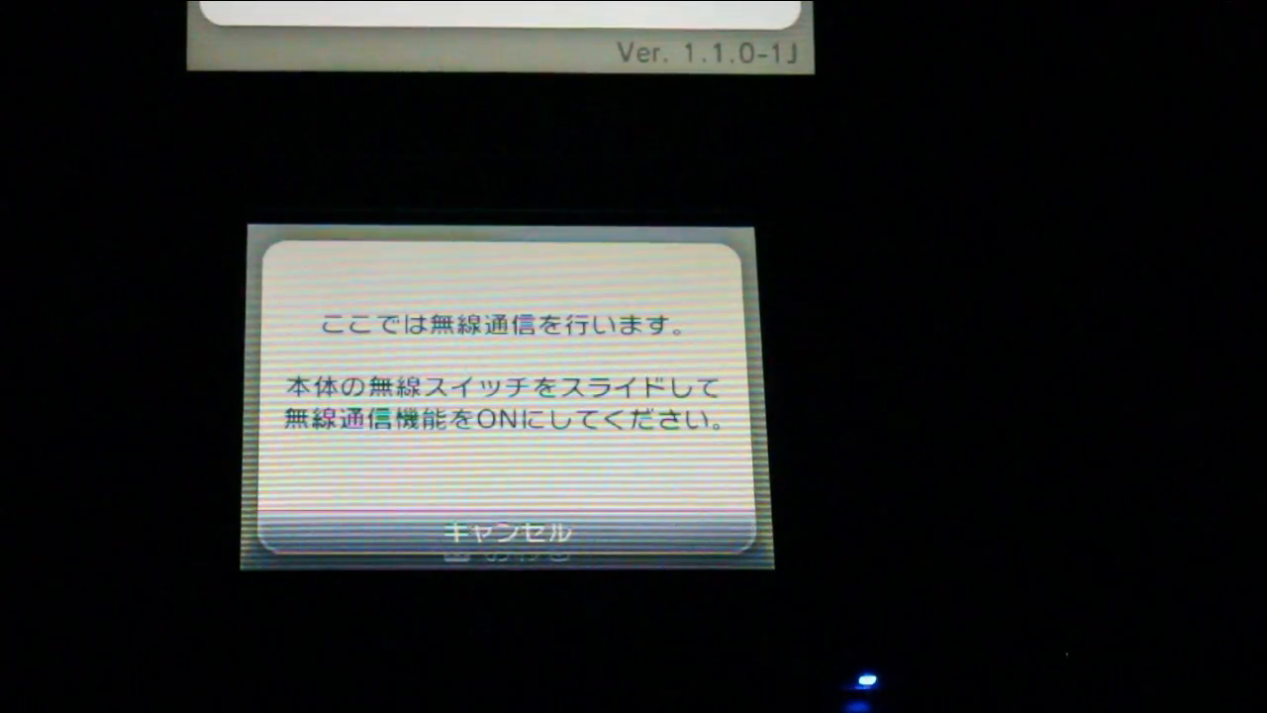